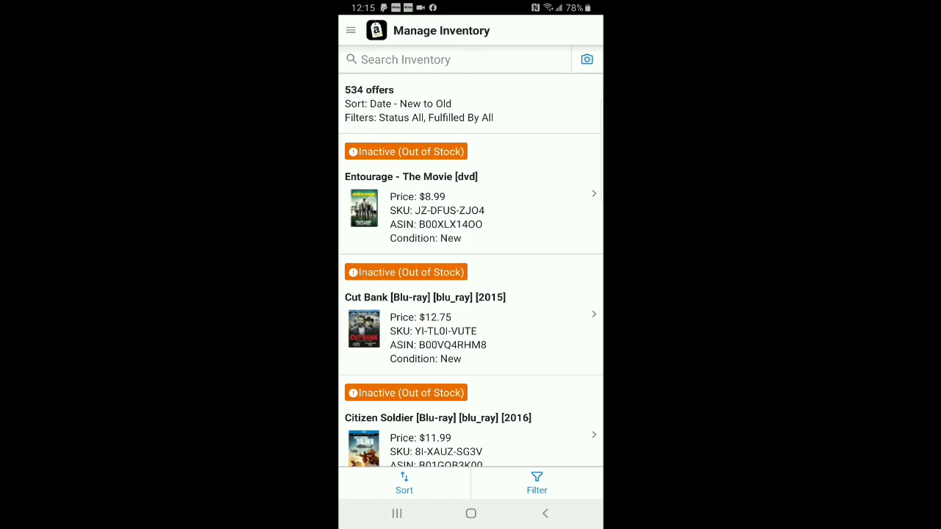
Scroll down the Manage Inventory list until the Super Mario Bros: Special Mario Mega Mix DVD listing appears
scroll(down, 3)
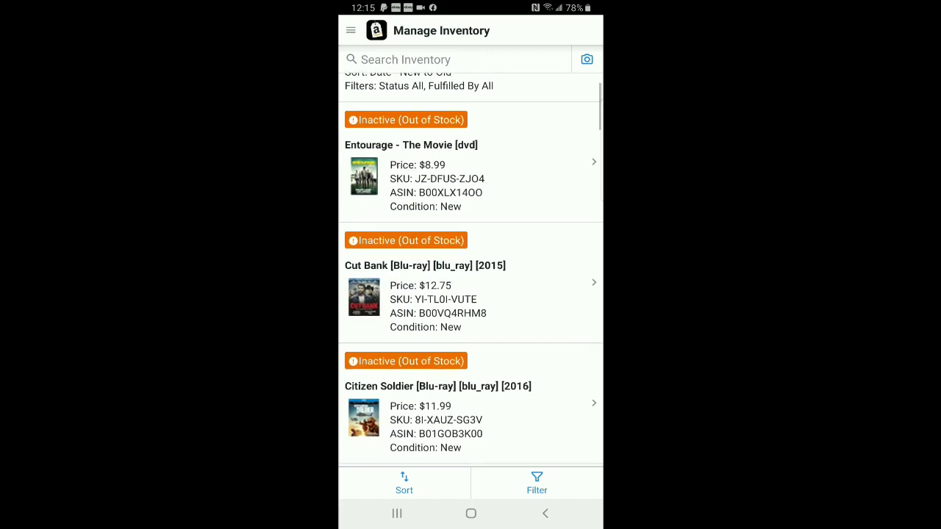
scroll(down, 3)
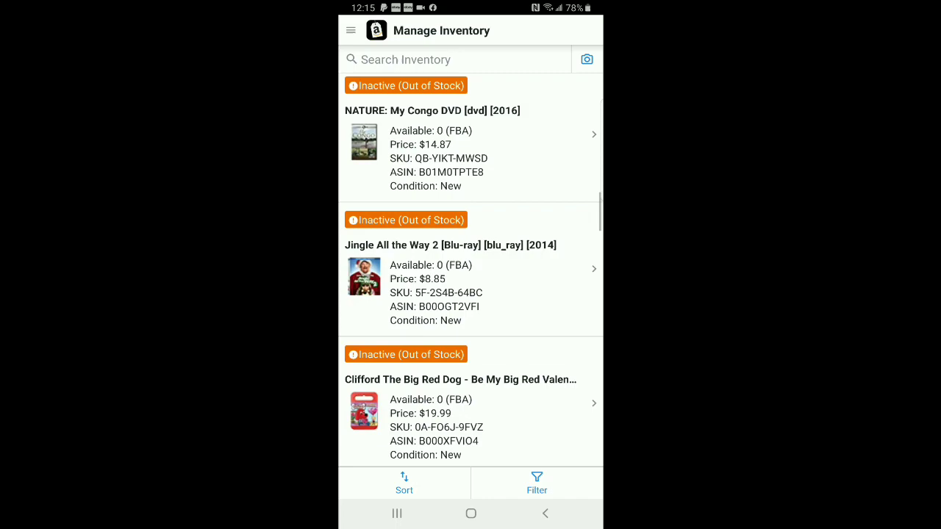
scroll(down, 3)
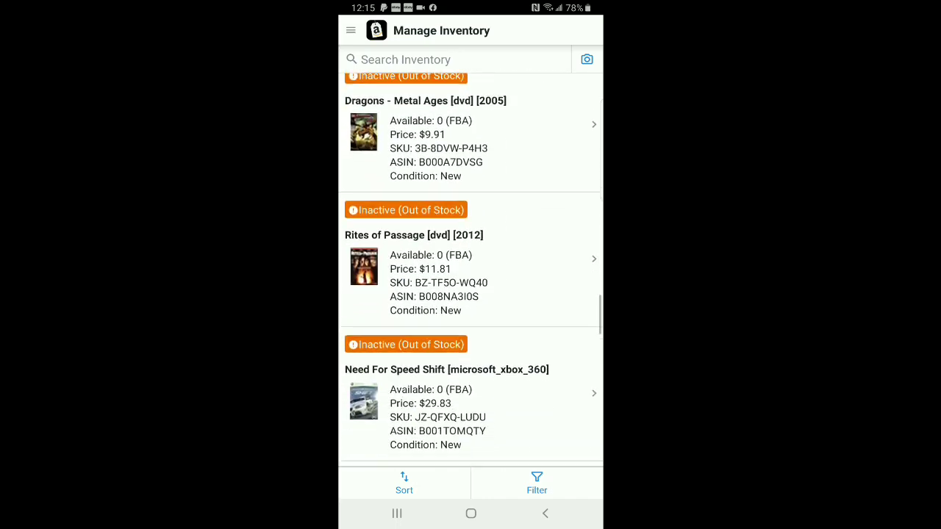
scroll(down, 3)
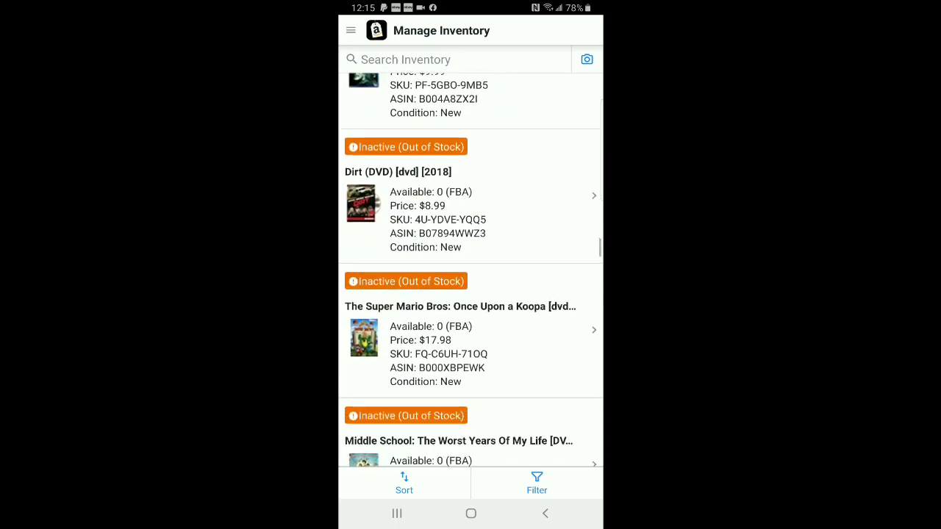
scroll(down, 3)
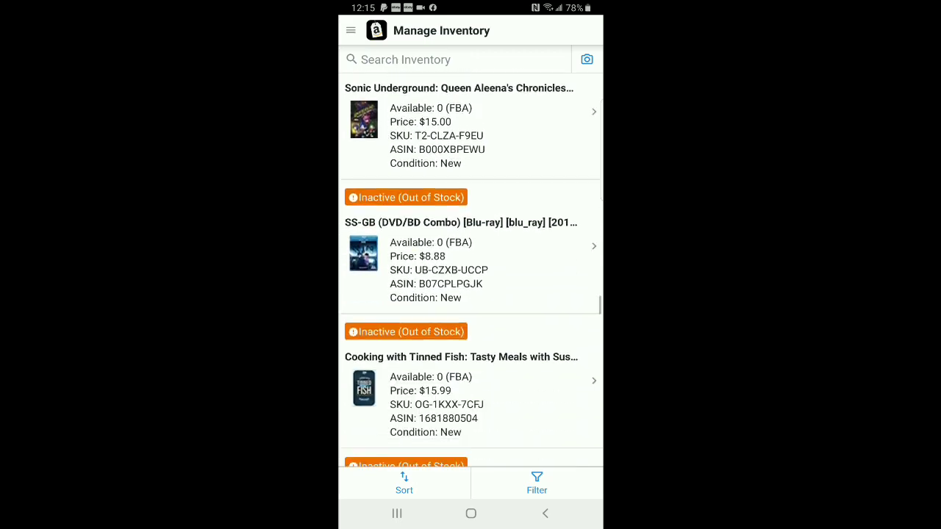
scroll(down, 3)
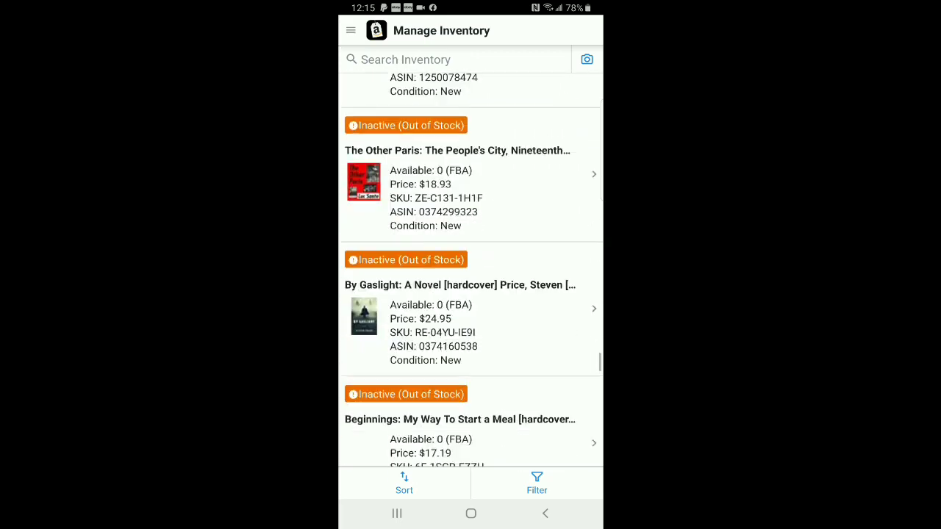
scroll(down, 3)
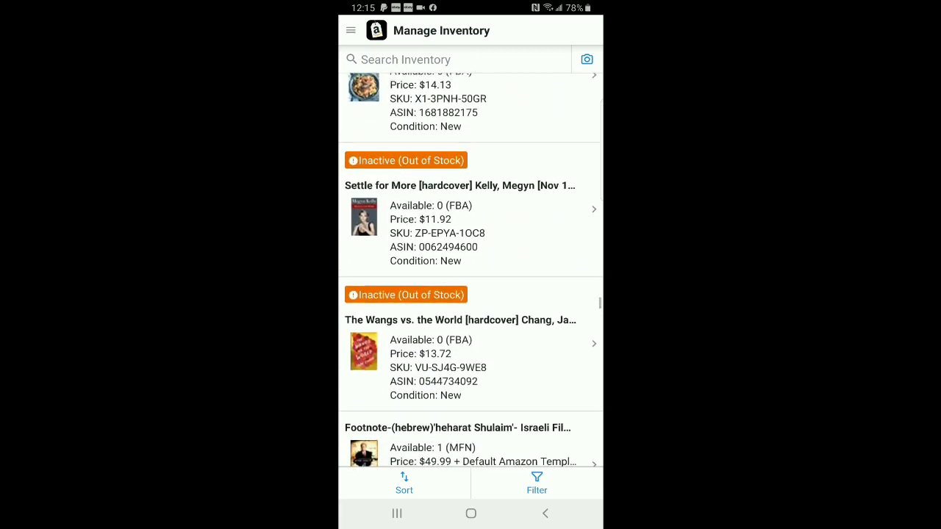
scroll(down, 3)
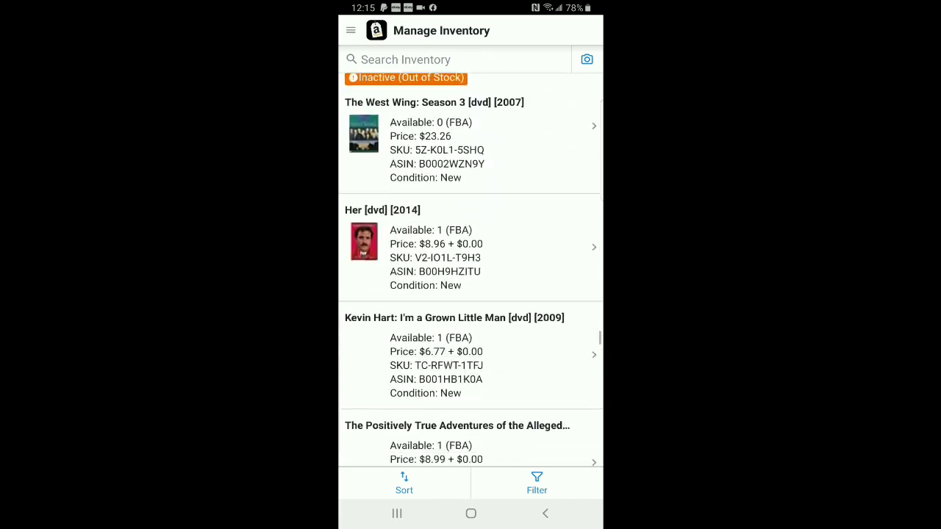
scroll(down, 3)
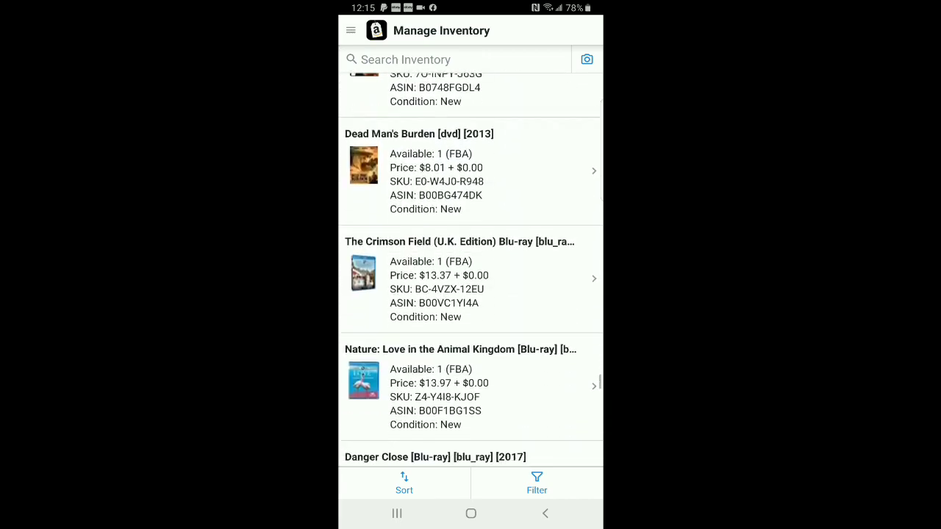
scroll(down, 3)
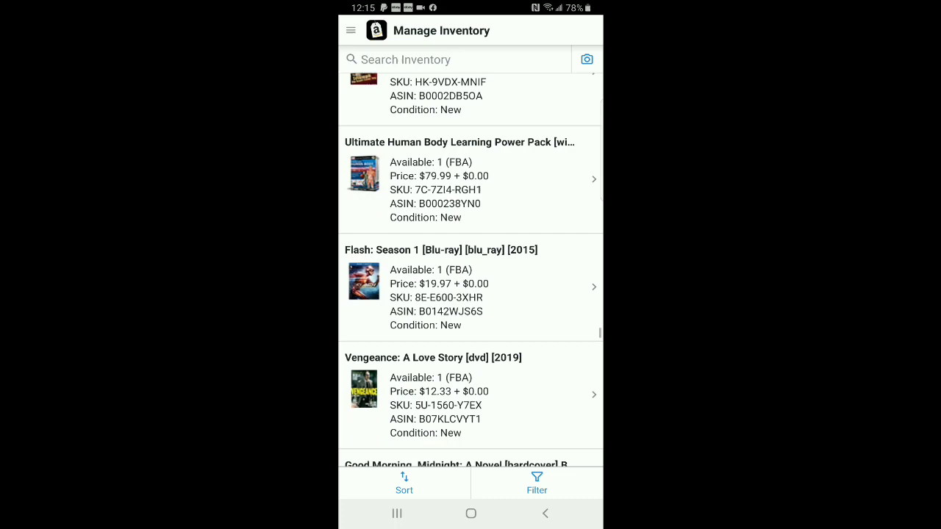
scroll(down, 3)
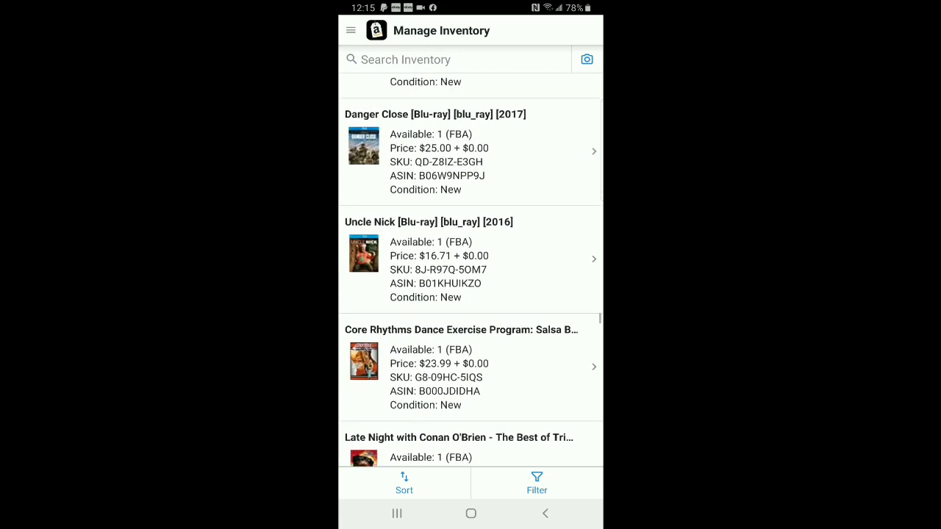
scroll(down, 3)
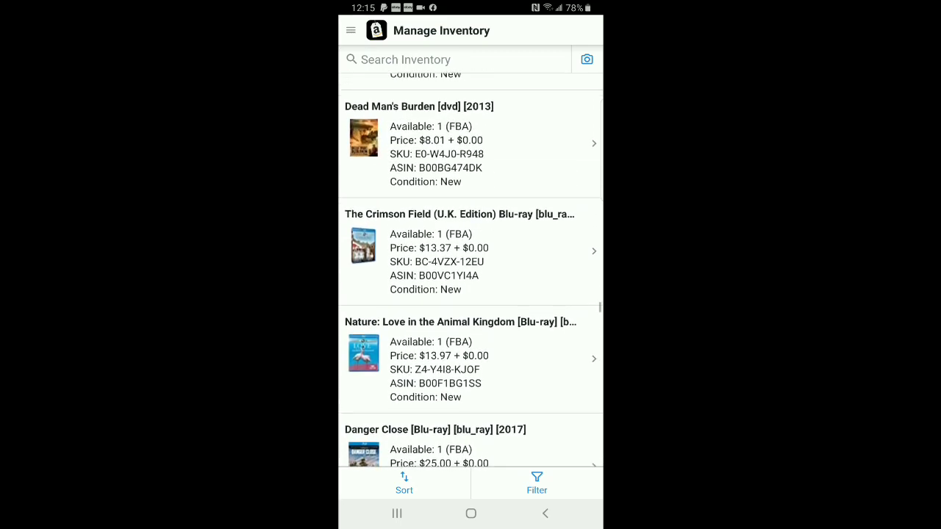
scroll(down, 3)
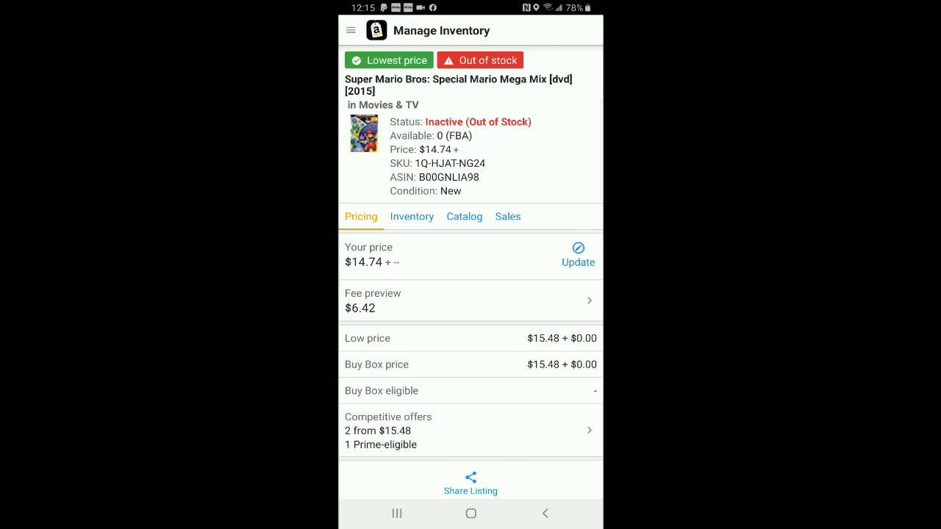
Return to Manage Inventory, view the Danger Close Blu-ray details, and go back to the list
click(544, 513)
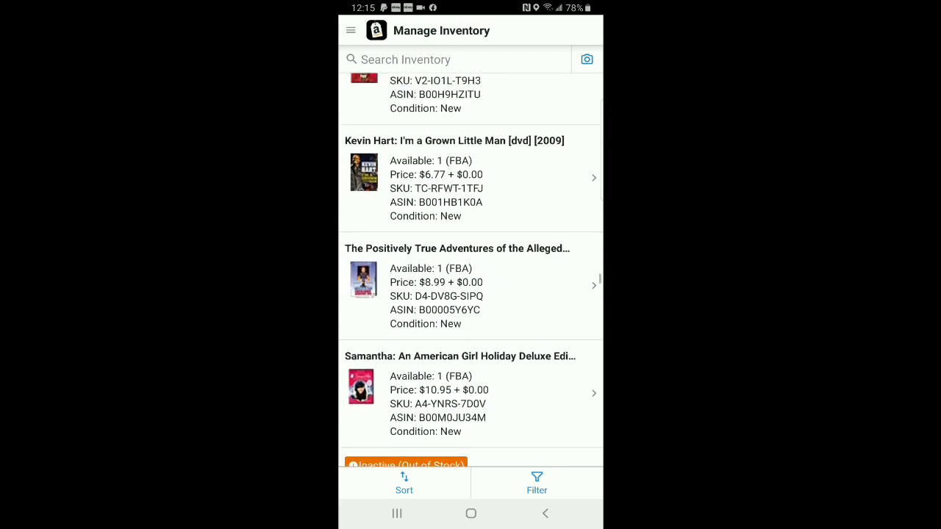
scroll(down, 3)
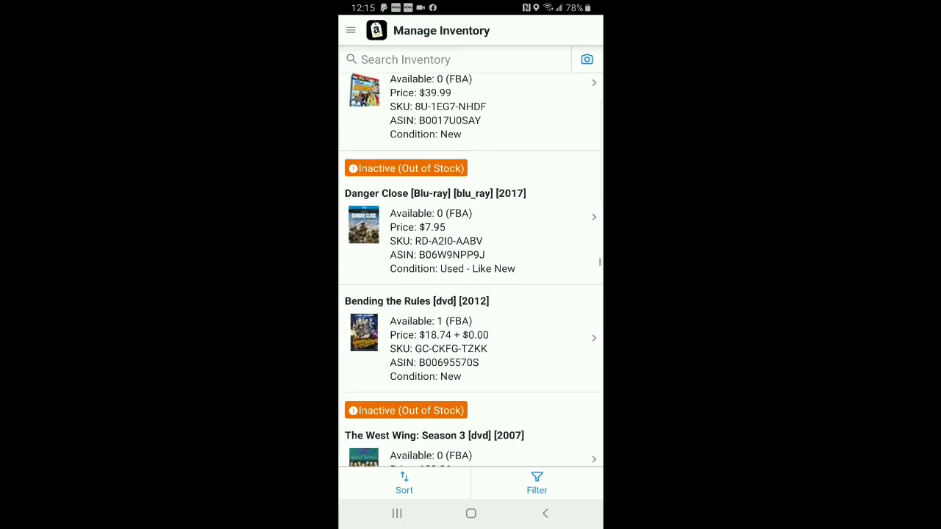
scroll(down, 3)
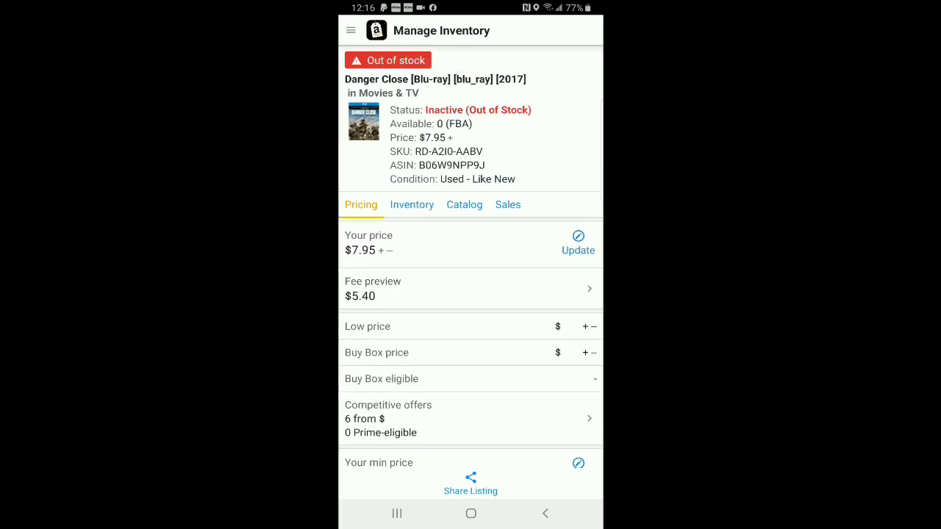
click(544, 515)
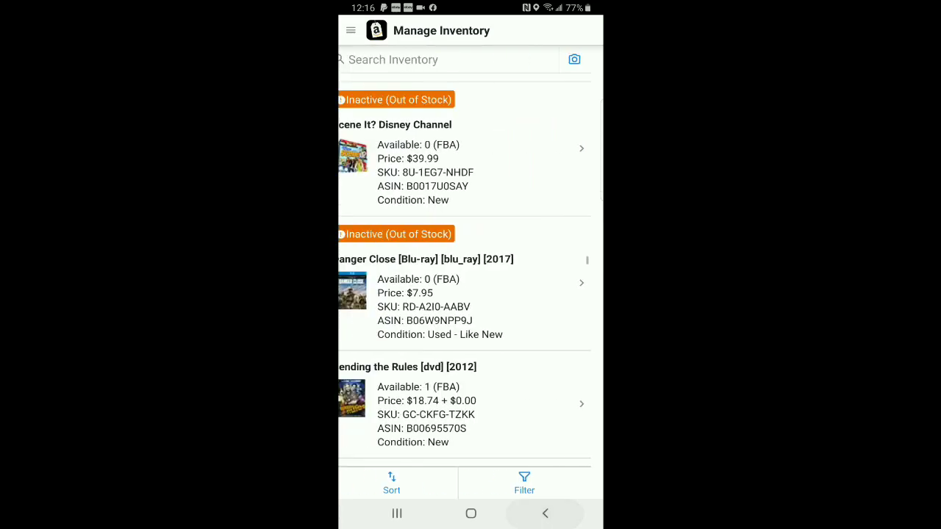
scroll(down, 3)
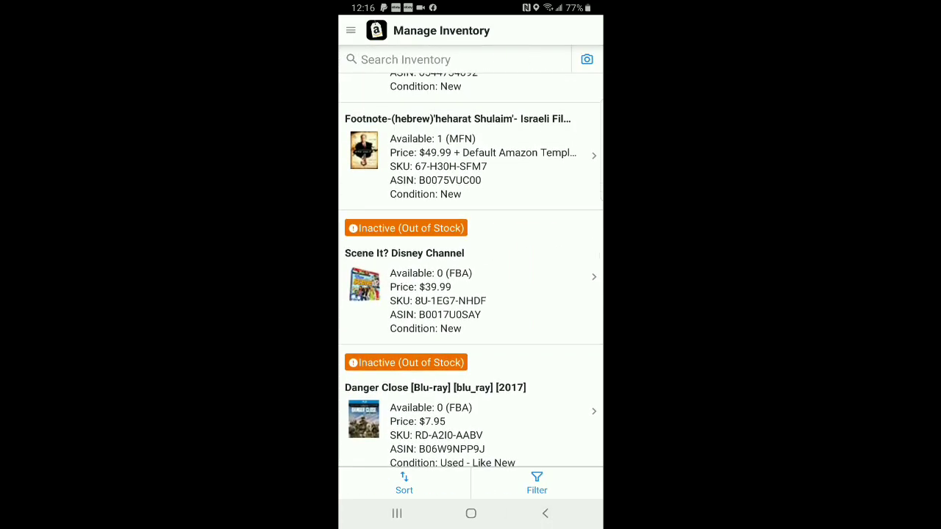
scroll(up, 3)
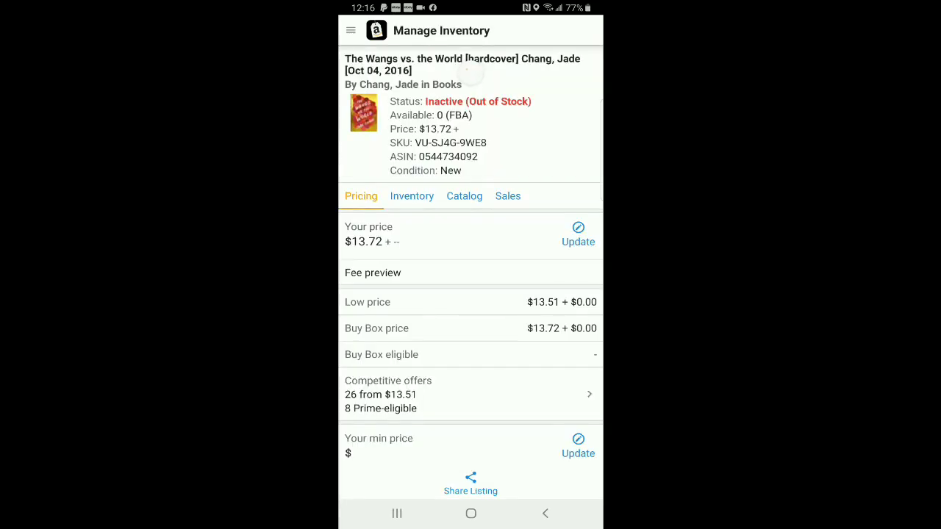
Select The Wangs vs. the World hardcover listing to show its pricing details
click(471, 272)
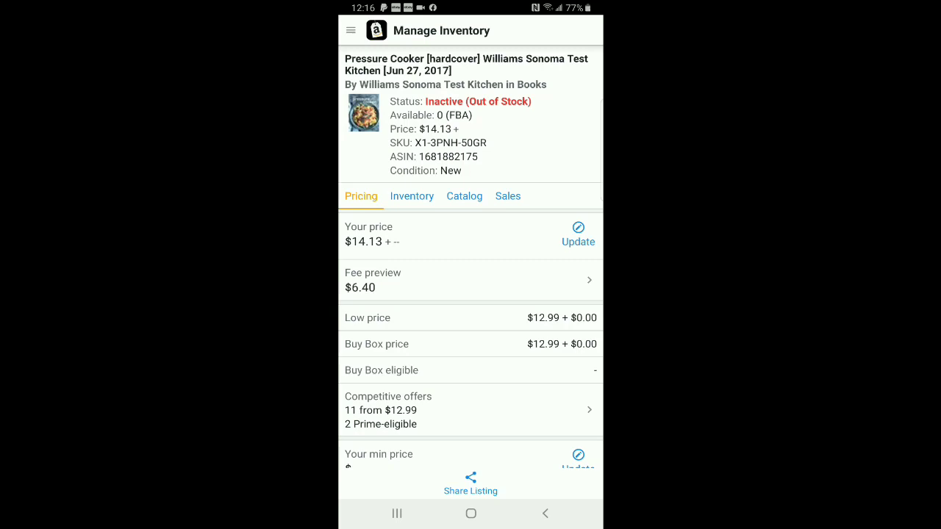
Go back from the Pressure Cooker detail page to the out-of-stock Manage Inventory list
click(544, 513)
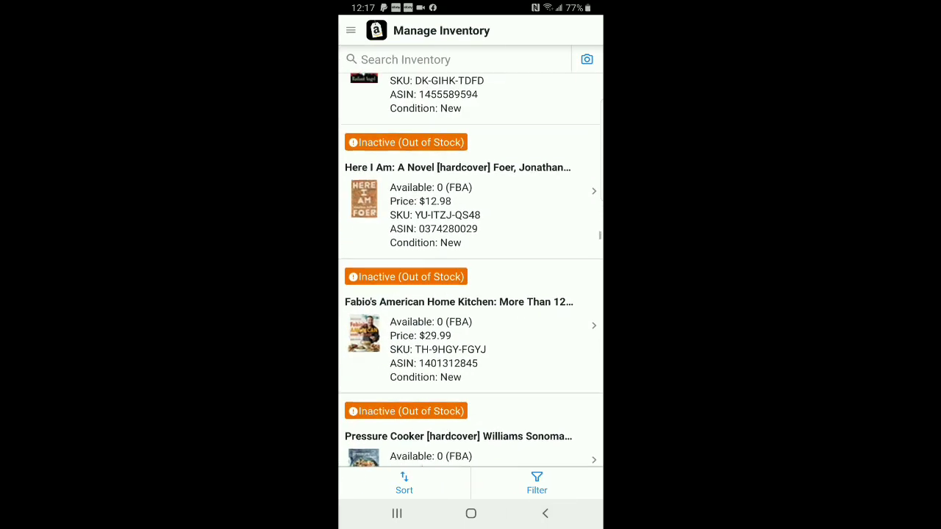
scroll(up, 3)
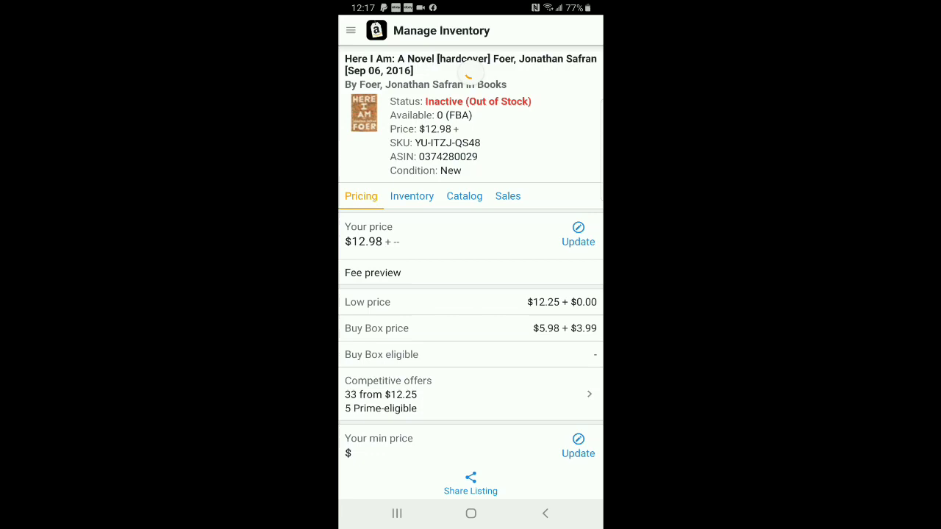
click(470, 272)
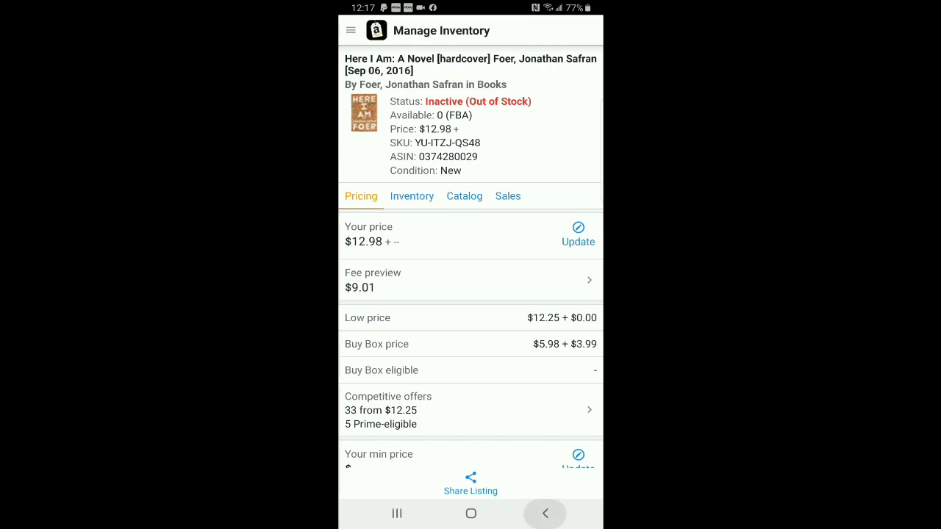
click(545, 513)
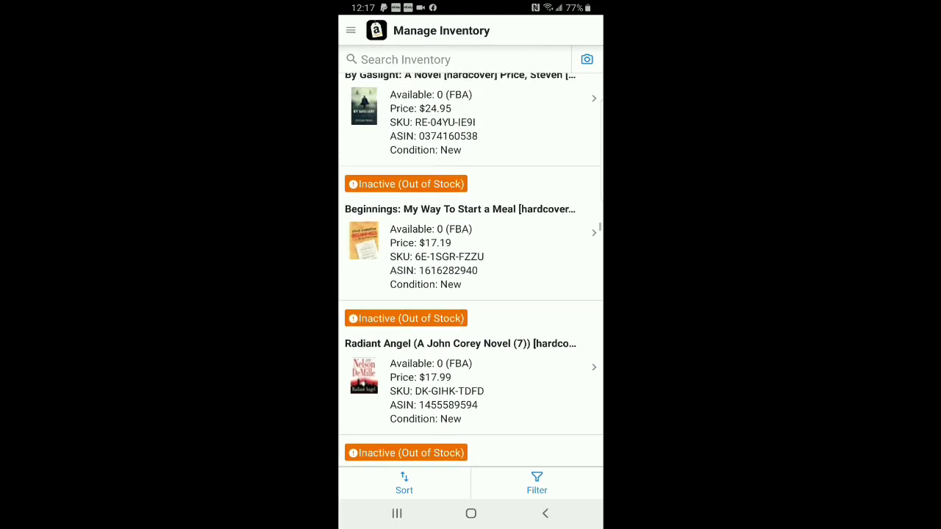
Move down the out-of-stock list toward the Harry Styles: The Biography and Final Girls listings
scroll(down, 3)
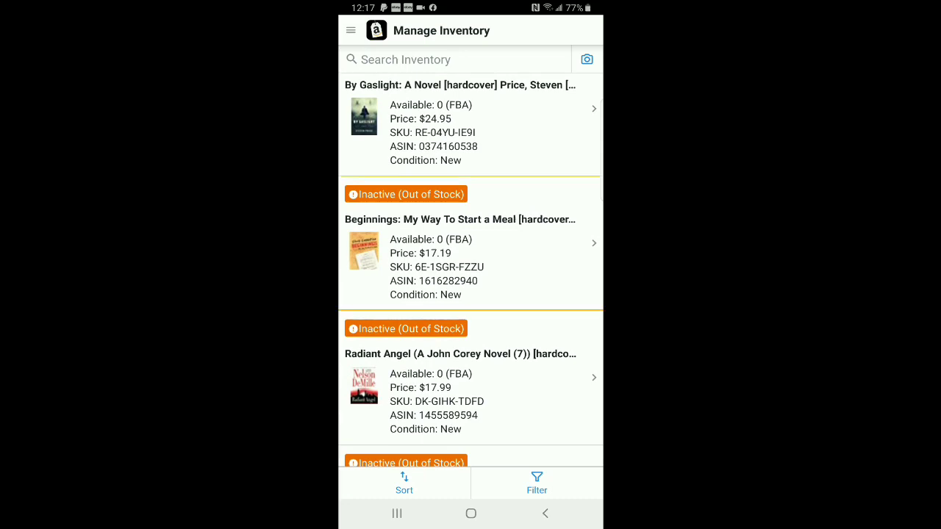
click(470, 265)
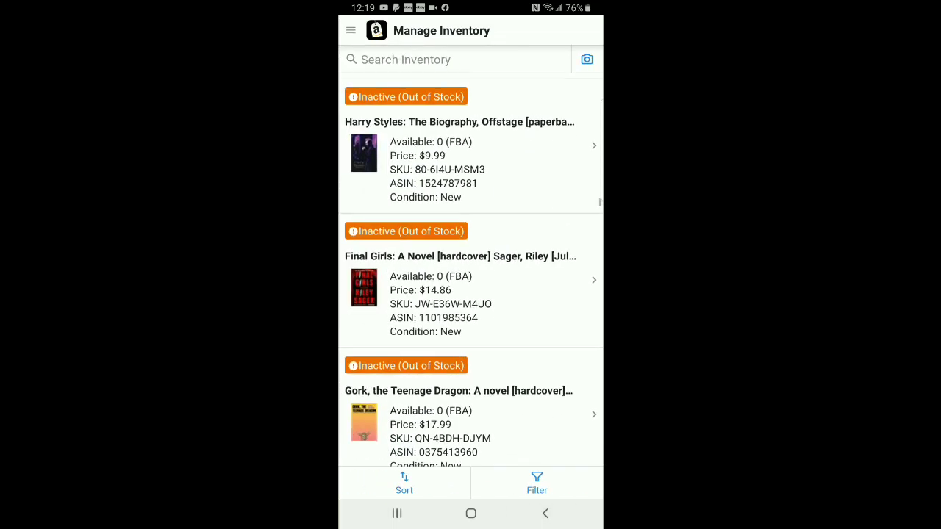
View the Harry Styles biography listing details, then return to the out-of-stock inventory list
click(471, 165)
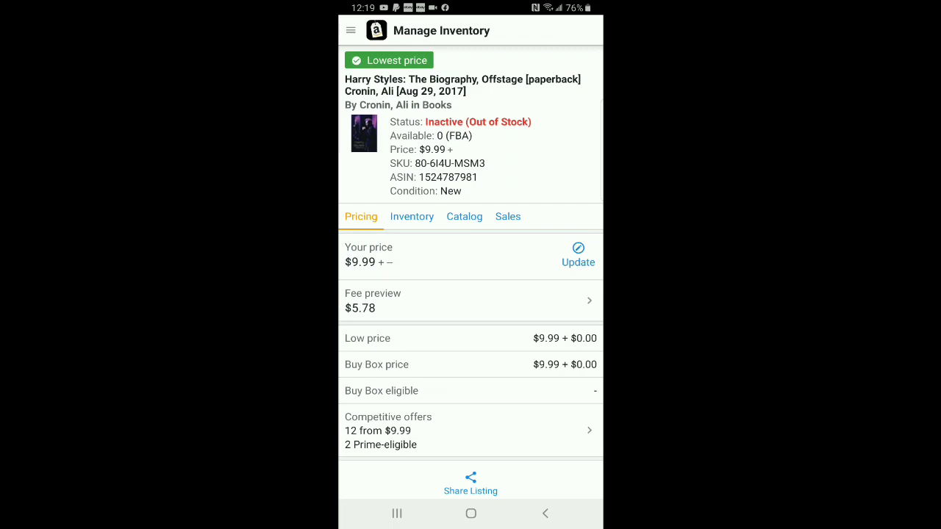
click(544, 515)
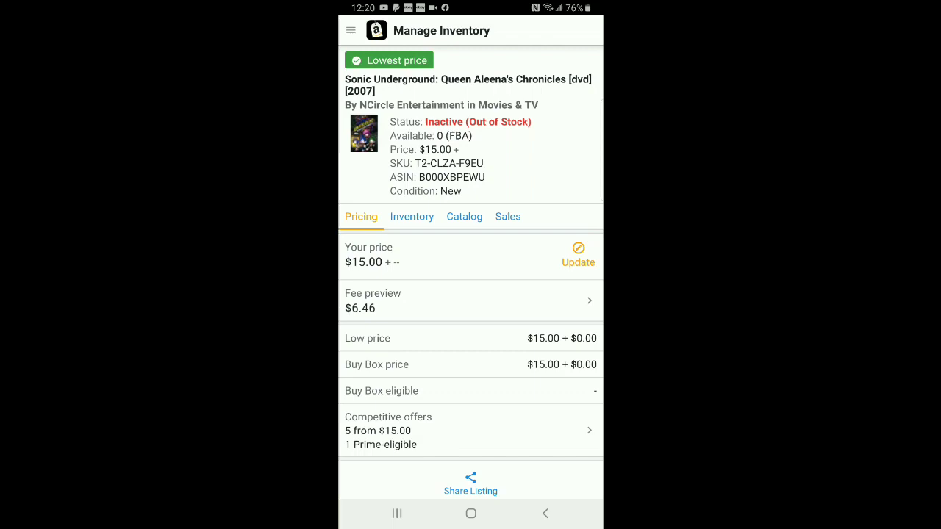
Update the Sonic Underground DVD's price and return to the out-of-stock inventory list
click(578, 257)
text($0.14)
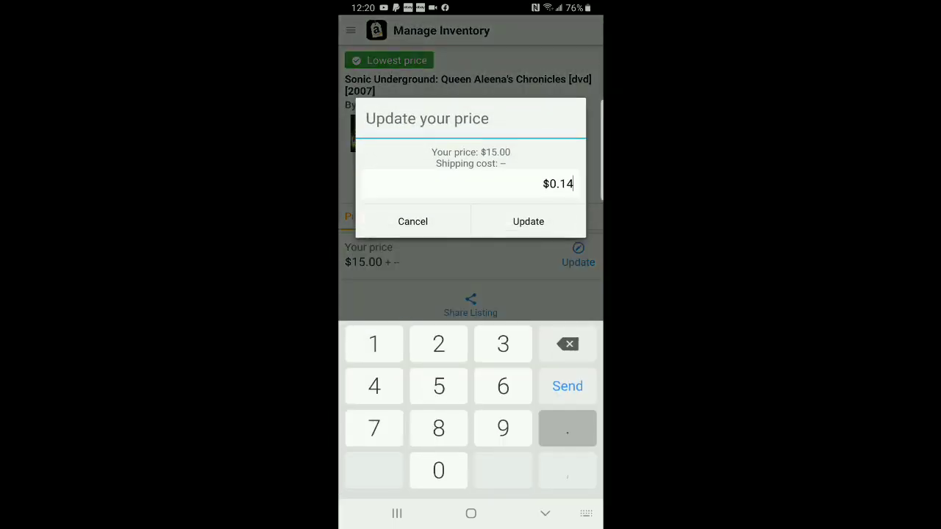
click(528, 221)
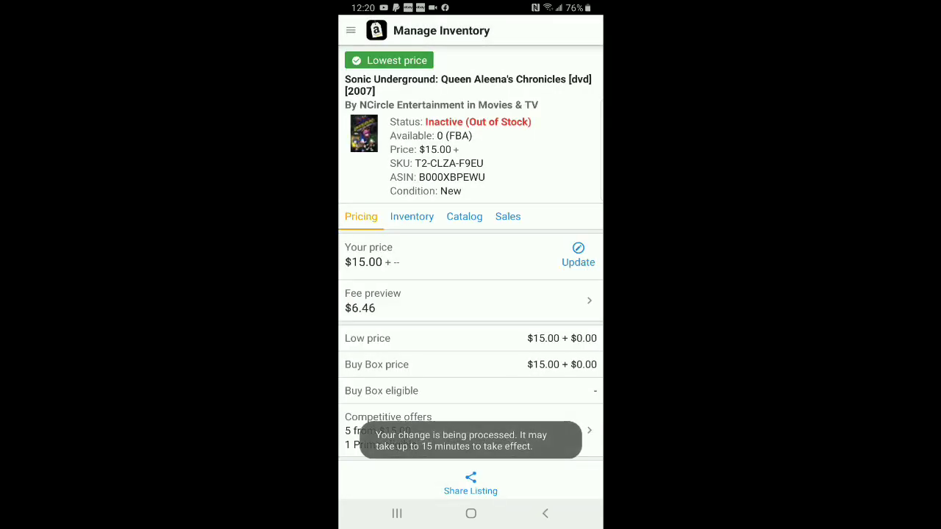
click(544, 513)
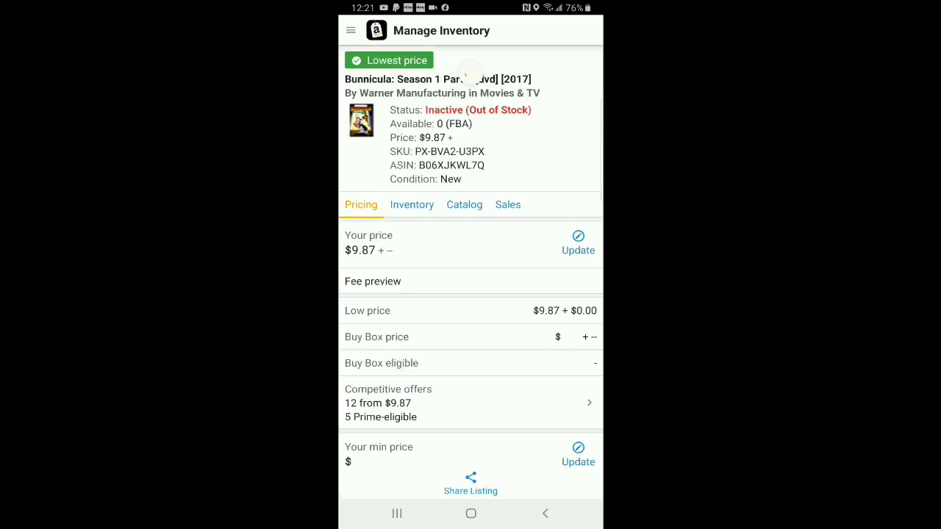
click(467, 282)
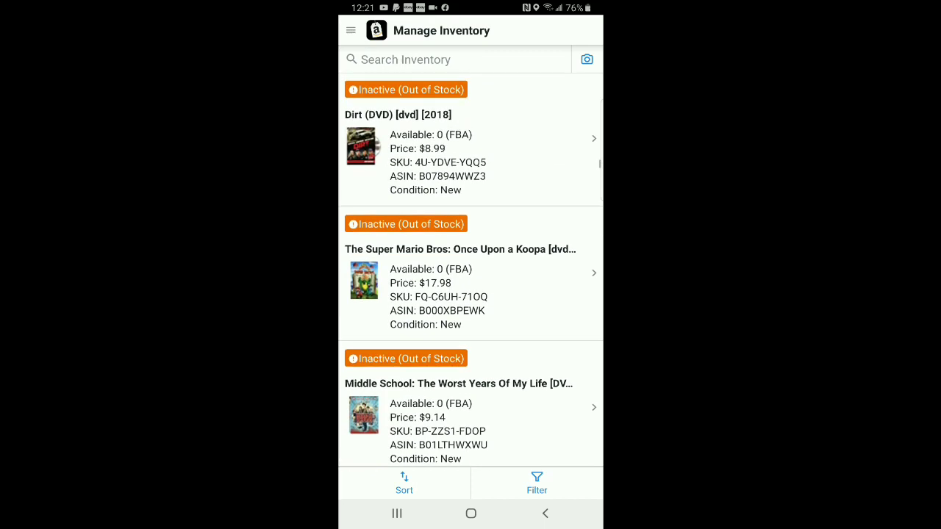
Return to the out-of-stock list and scroll further down toward the Kon-Tiki Blu-ray listing
scroll(down, 3)
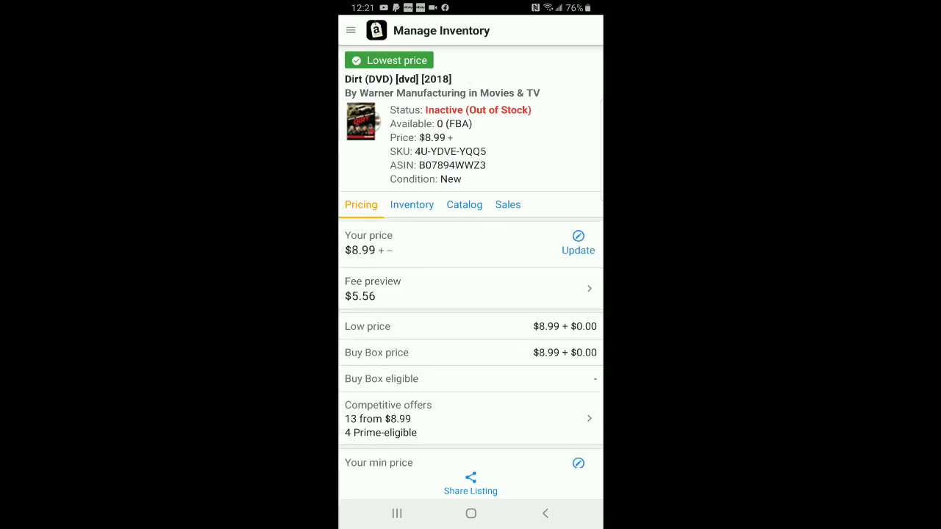
click(544, 513)
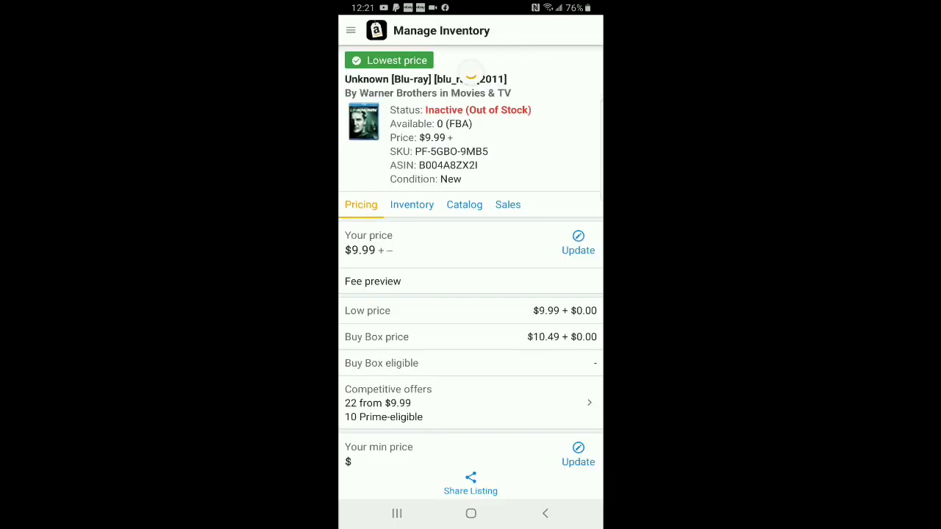
click(374, 281)
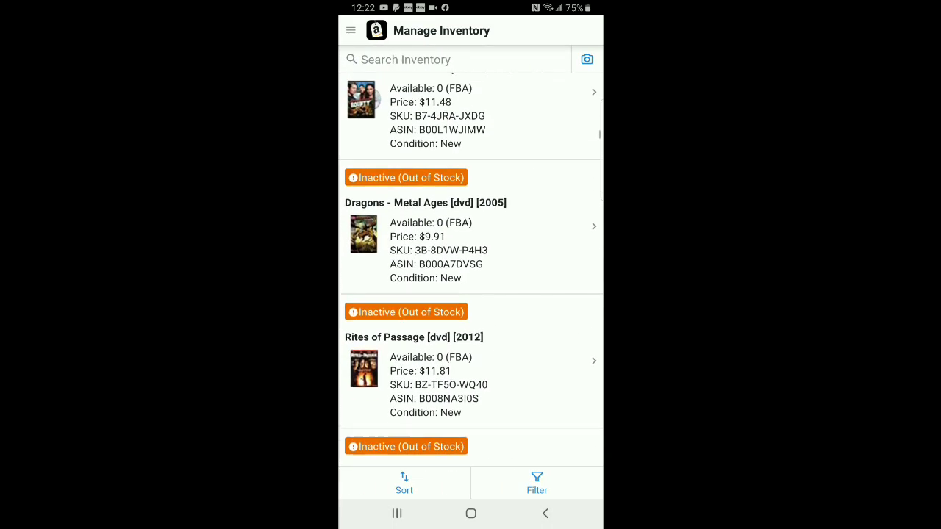
scroll(down, 3)
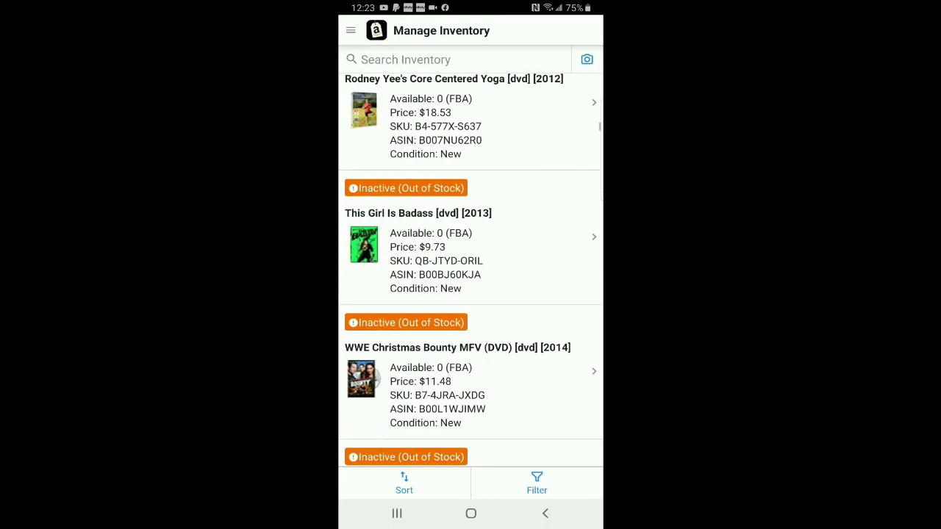
scroll(down, 3)
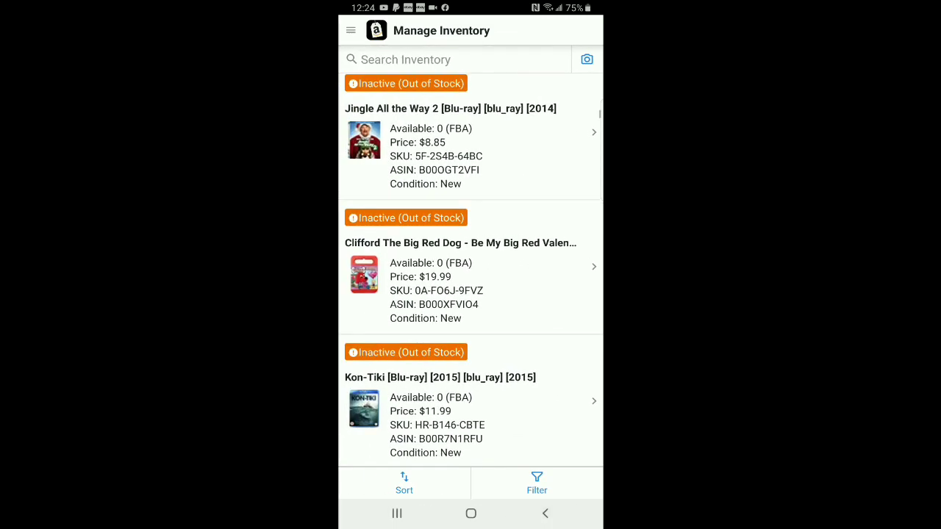
scroll(down, 3)
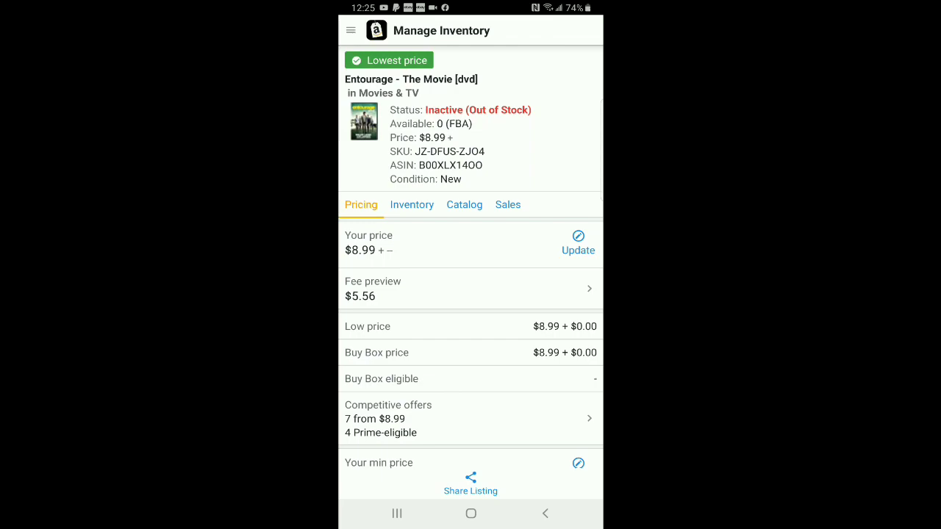
click(544, 513)
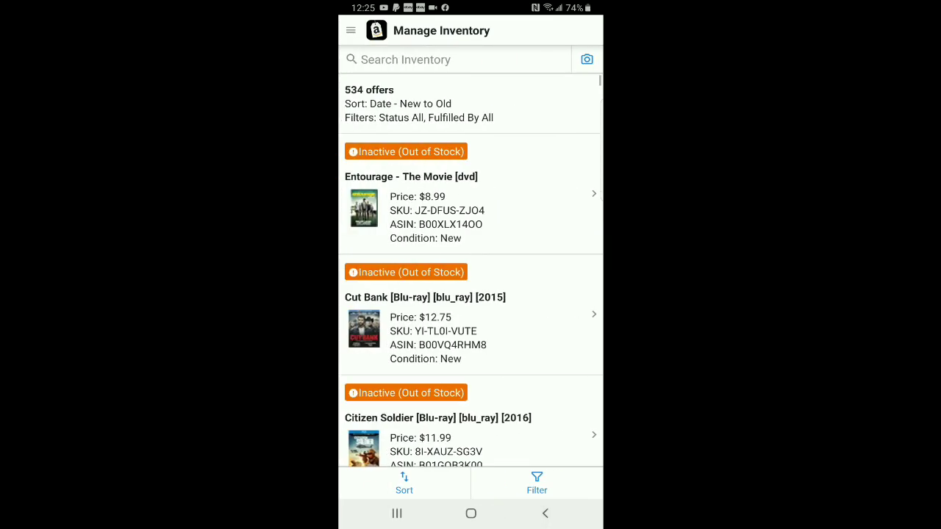